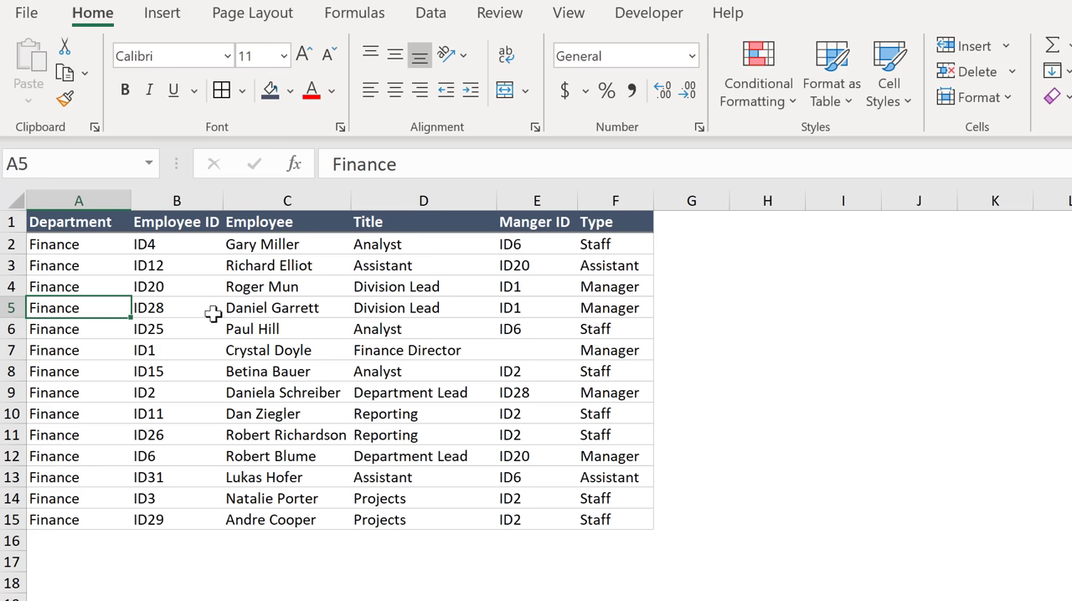
{"action": "mouse_move", "coordinate": [219, 315]}
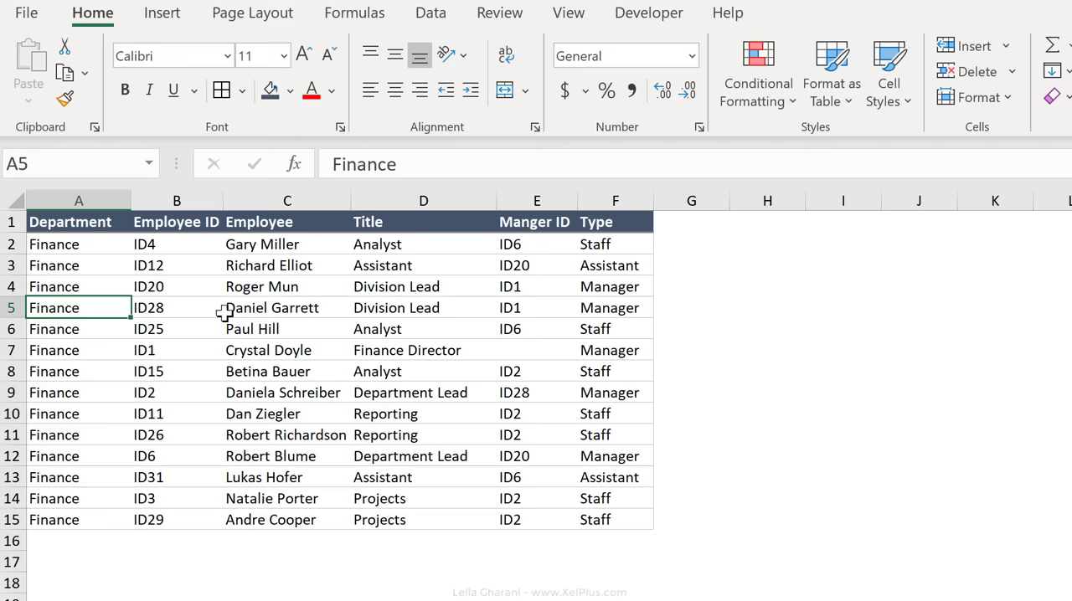
Step: Review the Finance Director's ID28 row, then bring up the Office add-ins store from Insert
{"action": "left_click", "coordinate": [178, 308]}
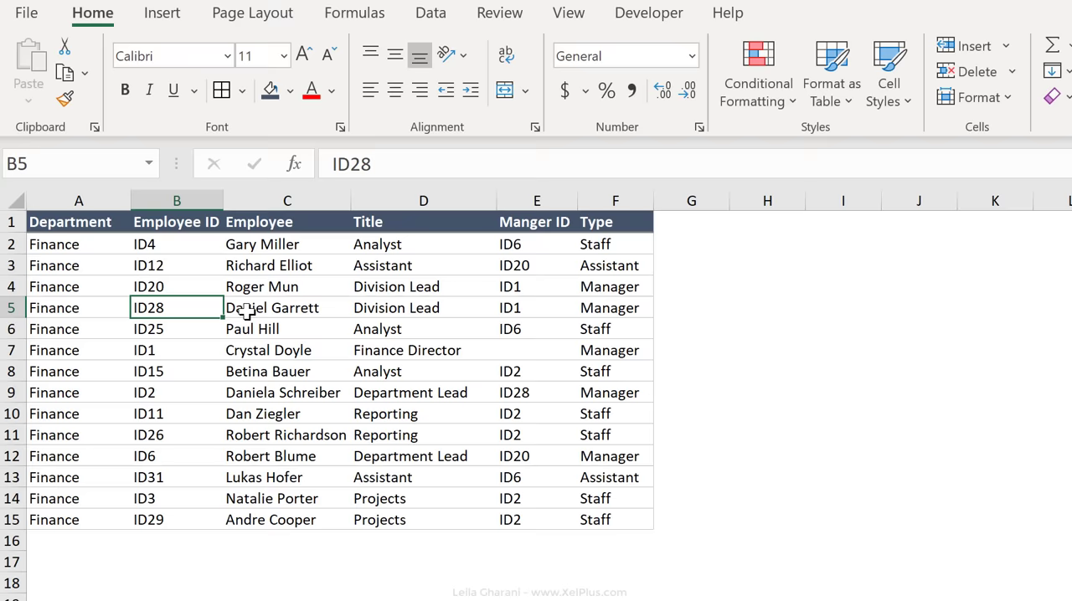
{"action": "left_click", "coordinate": [536, 308]}
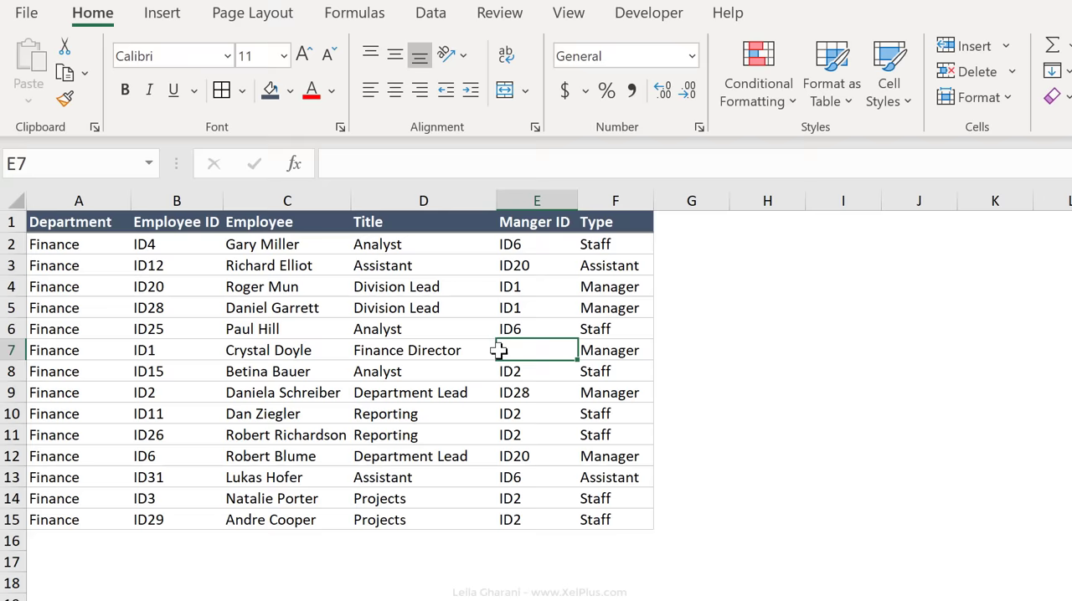
{"action": "left_click", "coordinate": [288, 350]}
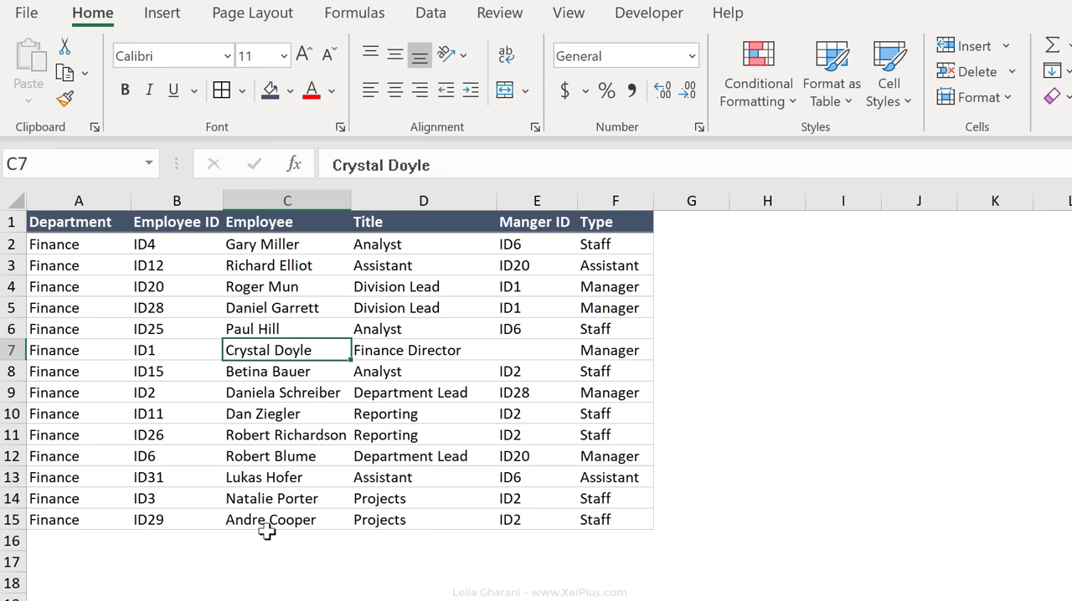
{"action": "mouse_move", "coordinate": [84, 550]}
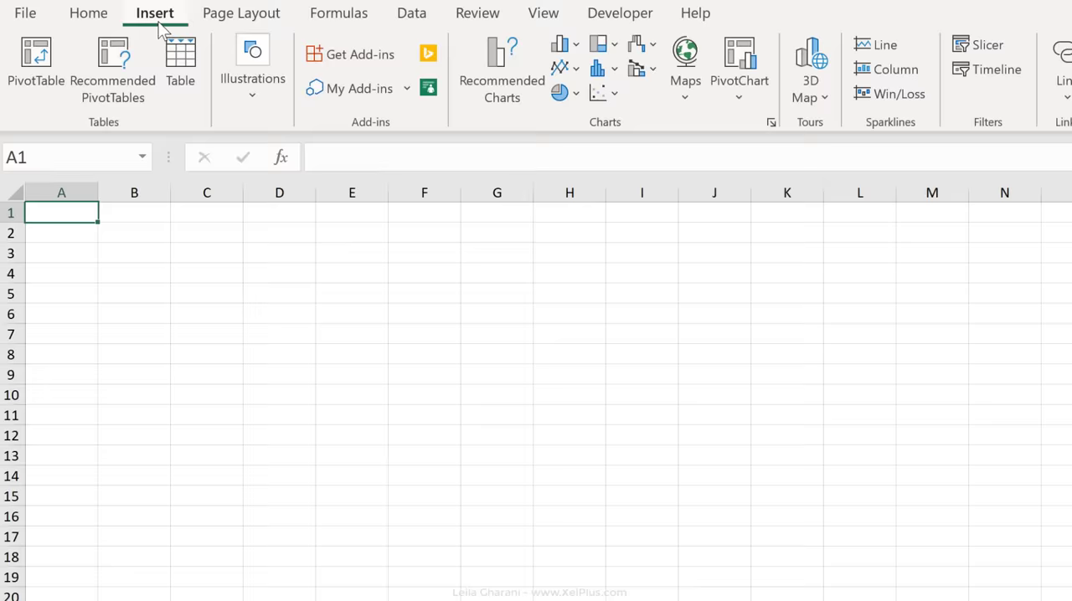
{"action": "left_click", "coordinate": [359, 53]}
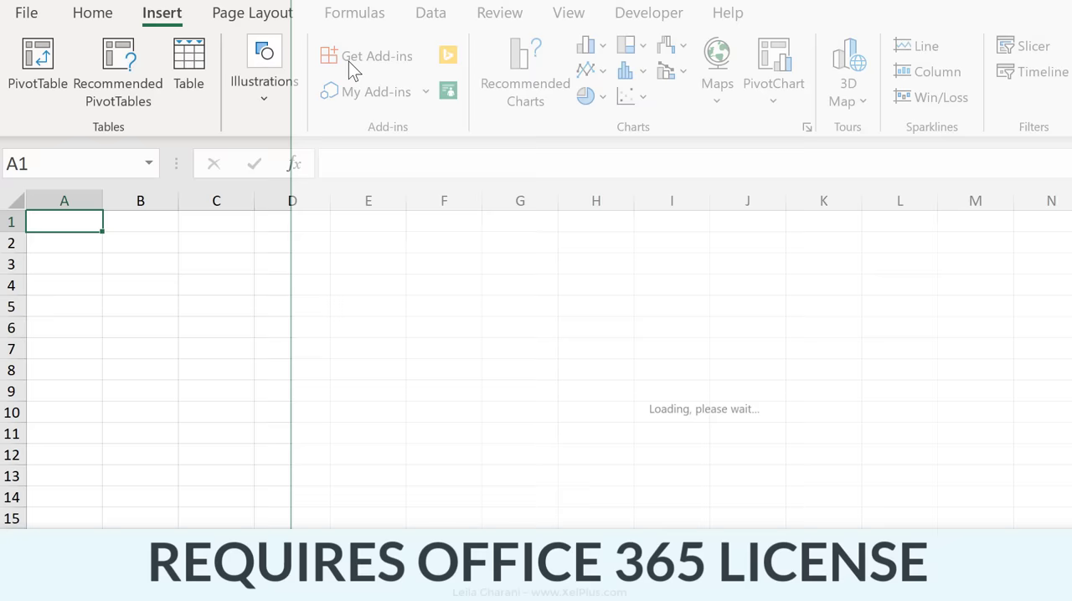
Step: Search the add-ins store for 'visio' to list Microsoft Visio Data Visualizer
{"action": "left_click", "coordinate": [376, 57]}
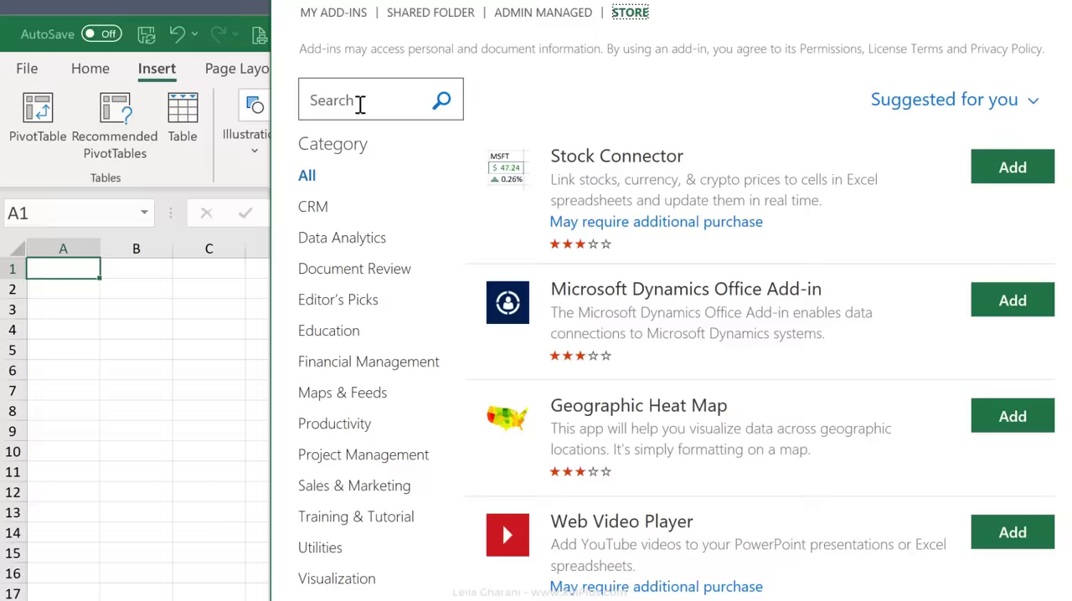
{"action": "type", "text": "visio"}
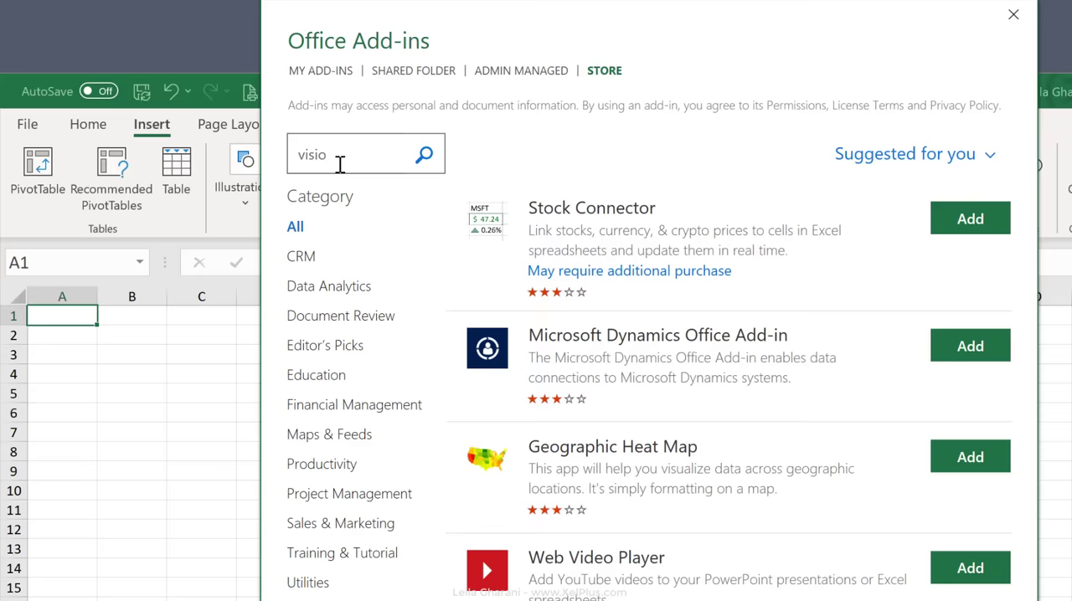
{"action": "left_click", "coordinate": [424, 154]}
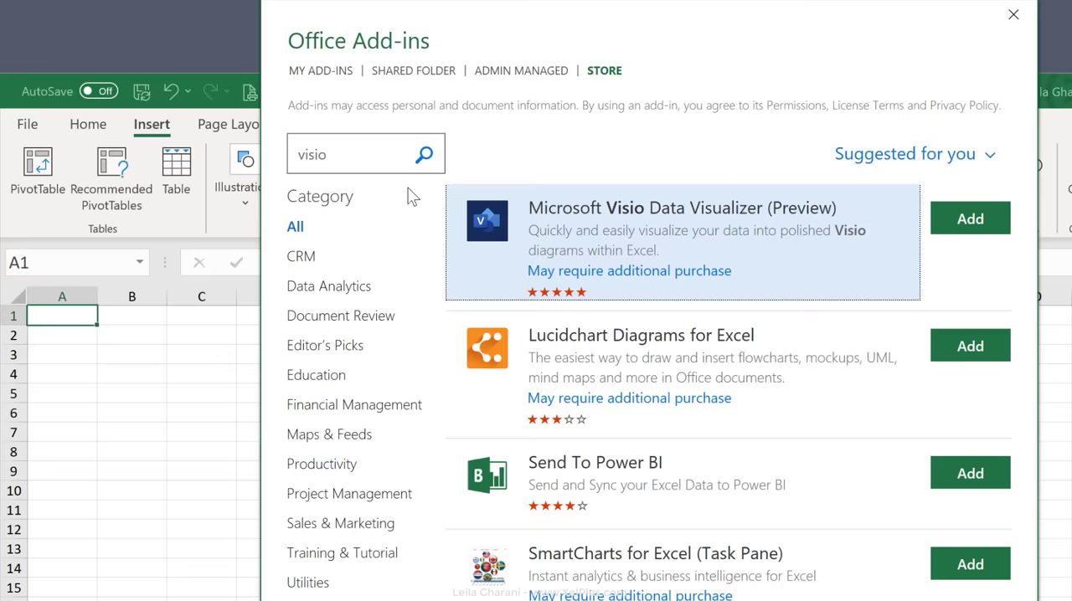
{"action": "mouse_move", "coordinate": [506, 248]}
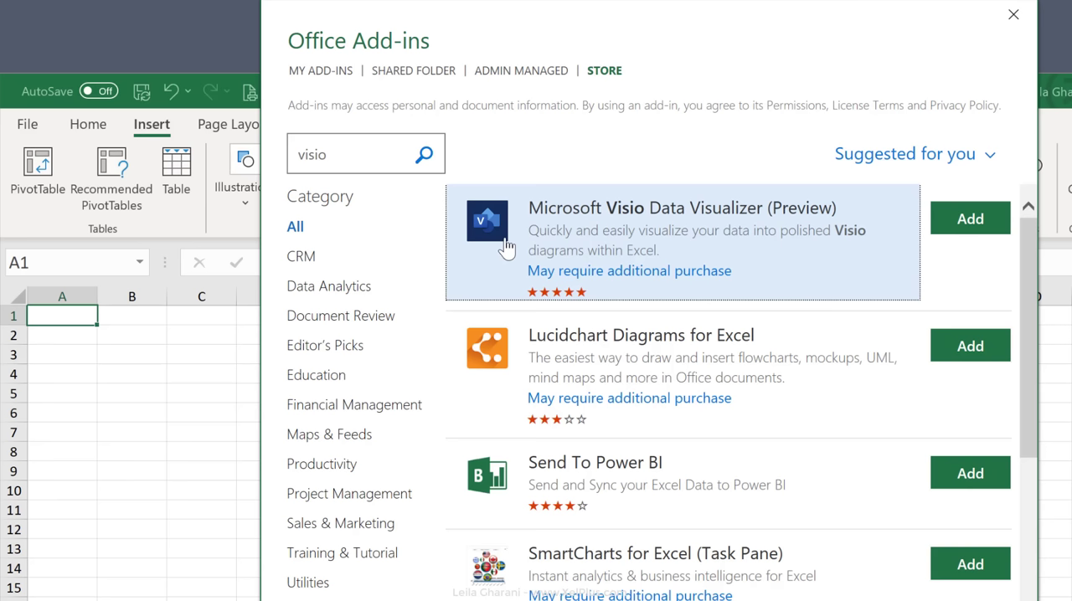
{"action": "mouse_move", "coordinate": [784, 227]}
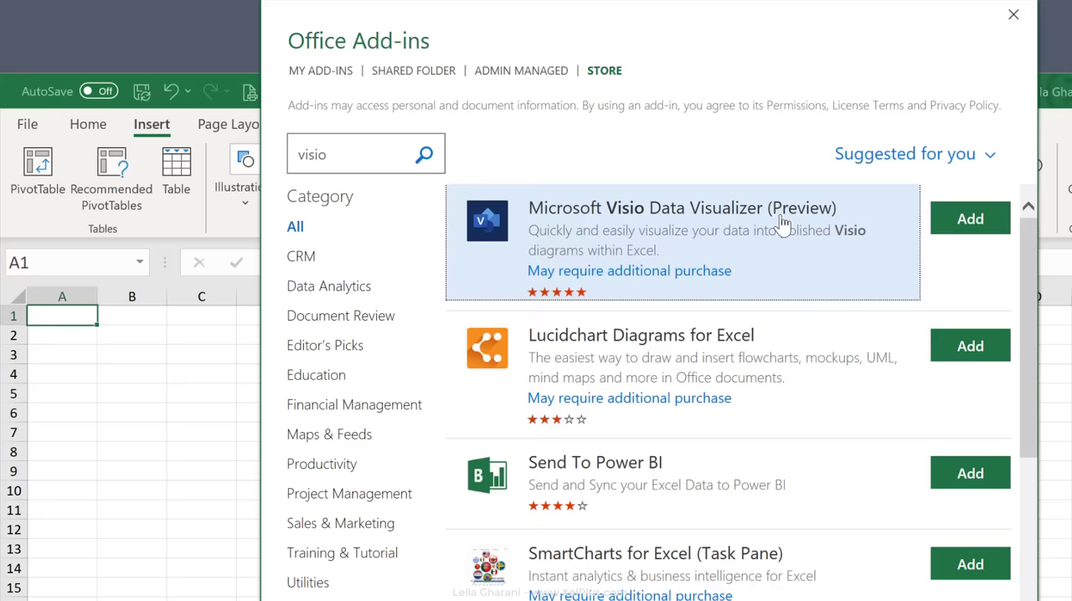
Step: Add Microsoft Visio Data Visualizer, accepting its license terms to install it
{"action": "left_click", "coordinate": [968, 218]}
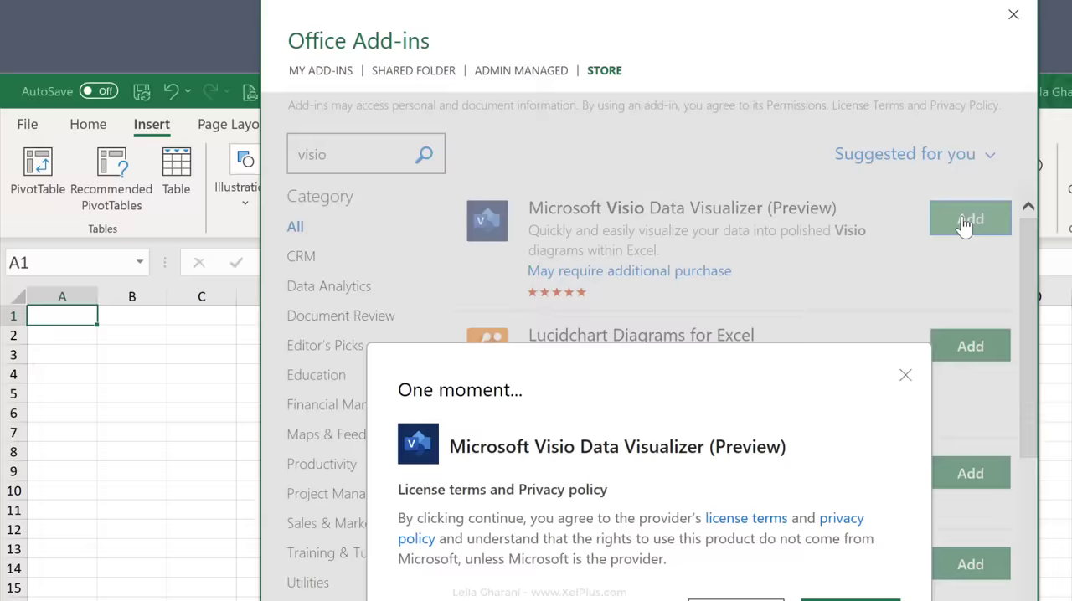
{"action": "left_click", "coordinate": [970, 217]}
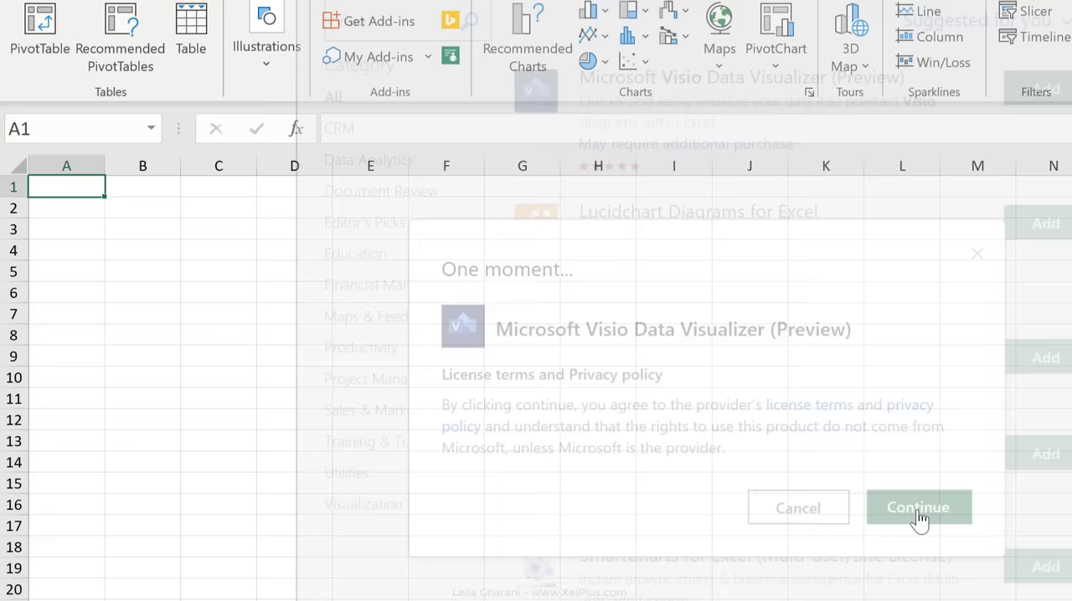
{"action": "left_click", "coordinate": [918, 507]}
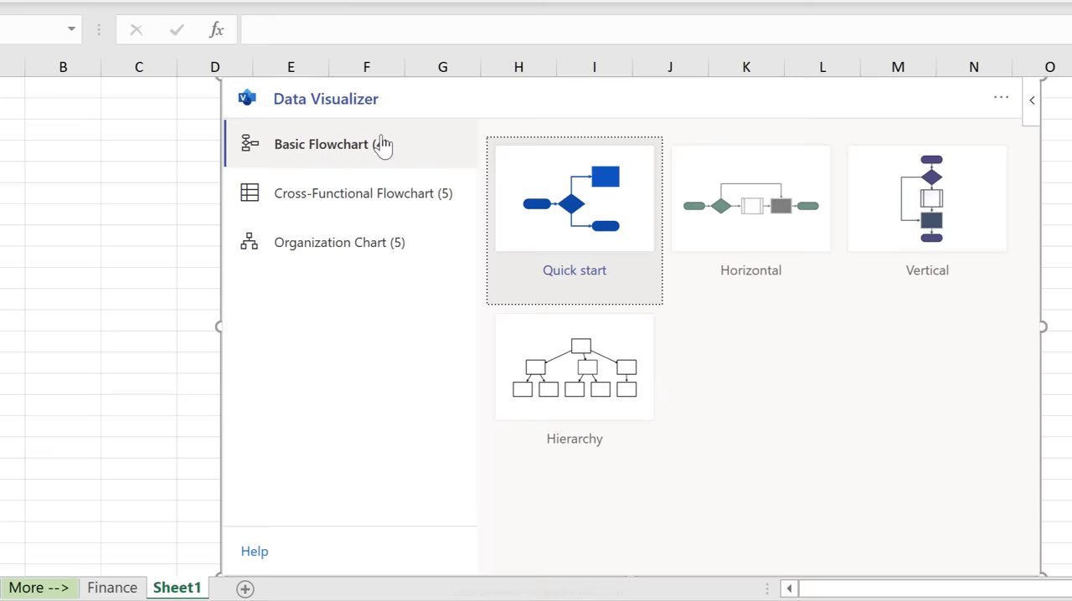
Step: Preview Basic and Cross-Functional Flowchart templates, then show the add-in's options menu
{"action": "left_click", "coordinate": [355, 192]}
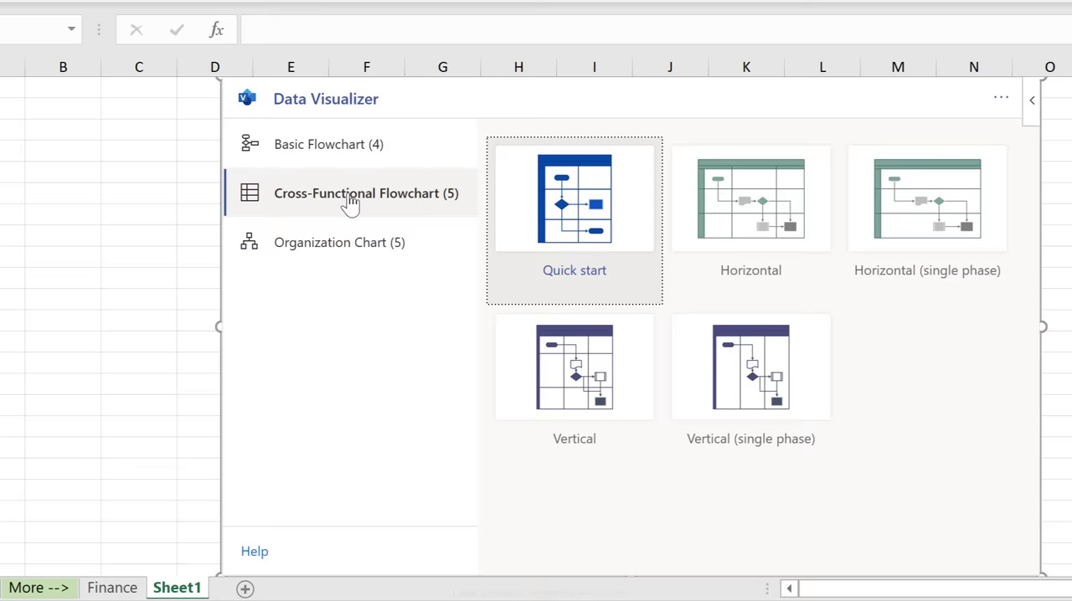
{"action": "left_click", "coordinate": [338, 241]}
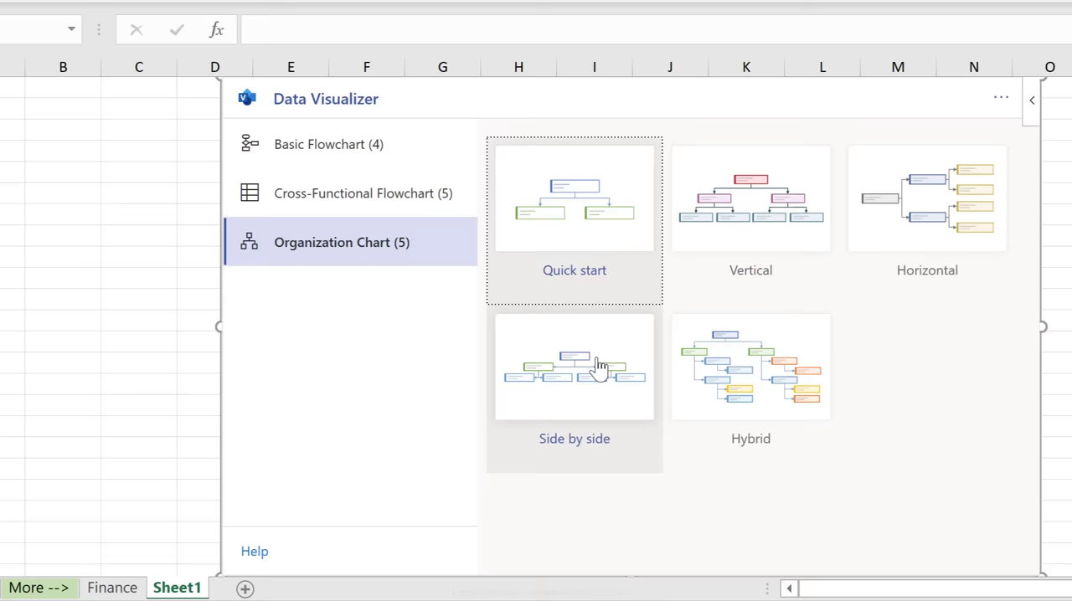
{"action": "mouse_move", "coordinate": [751, 385]}
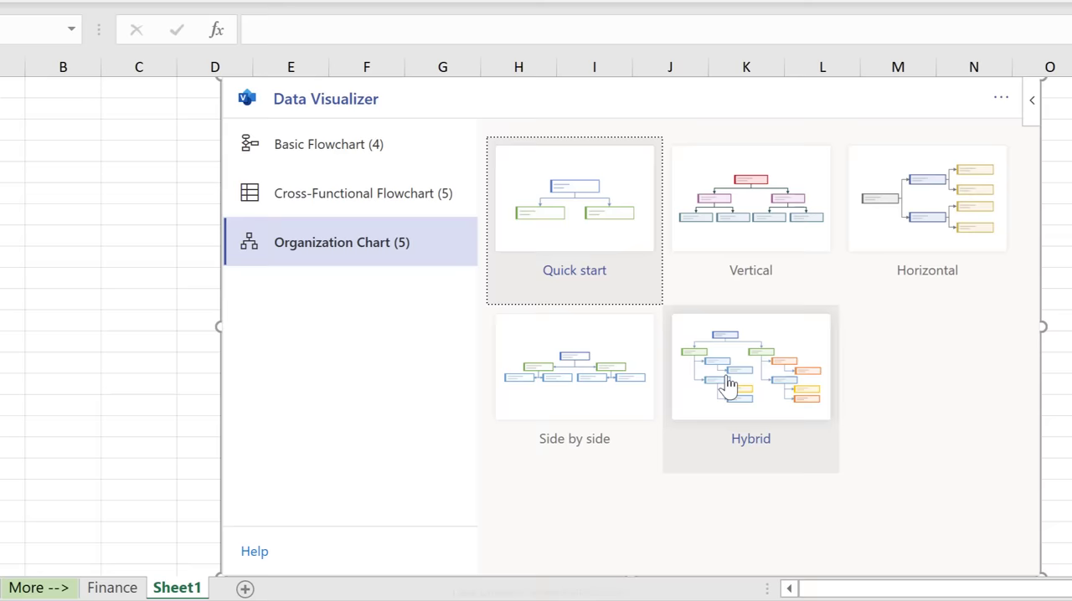
{"action": "left_click", "coordinate": [1000, 97]}
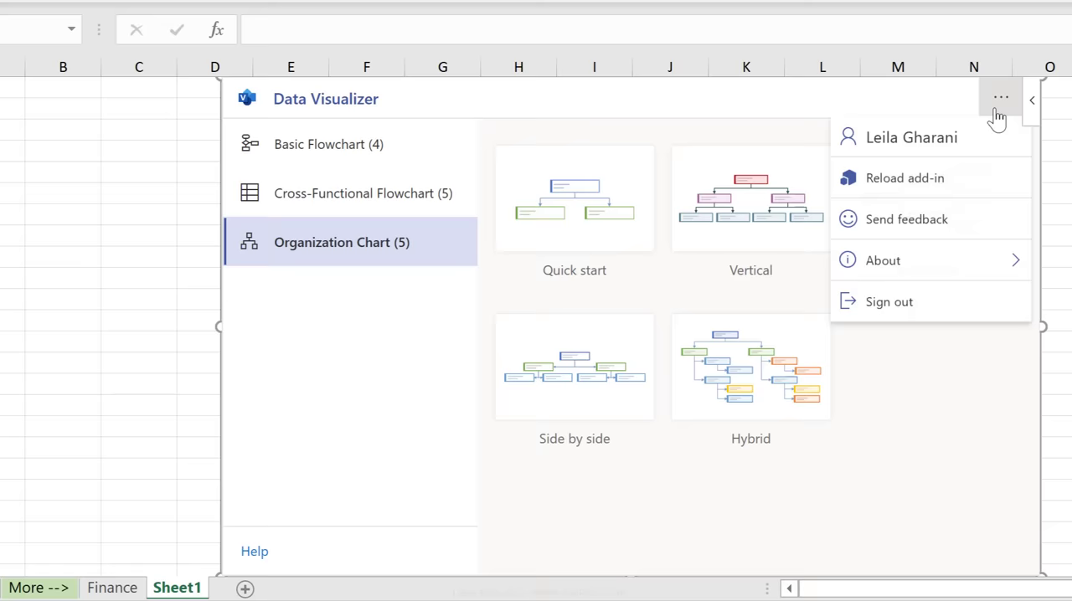
{"action": "mouse_move", "coordinate": [788, 102]}
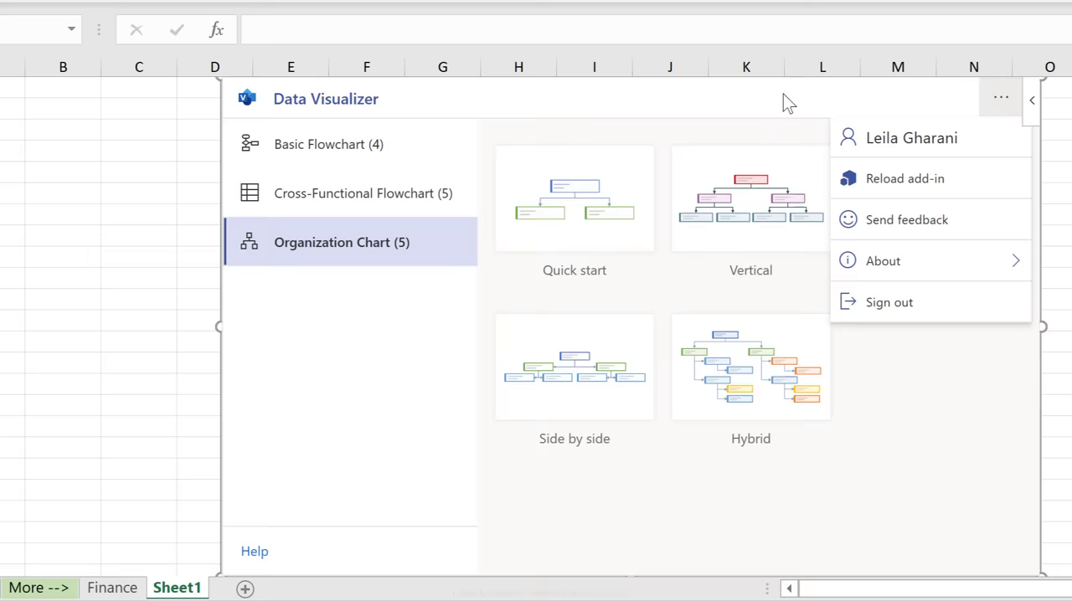
{"action": "left_click", "coordinate": [751, 365]}
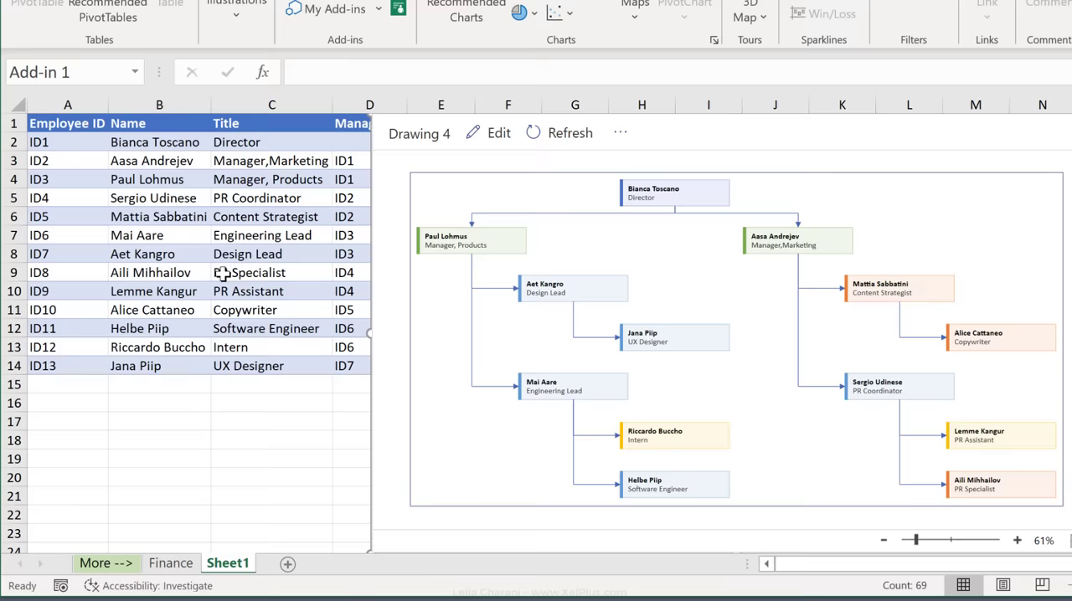
{"action": "left_click", "coordinate": [159, 160]}
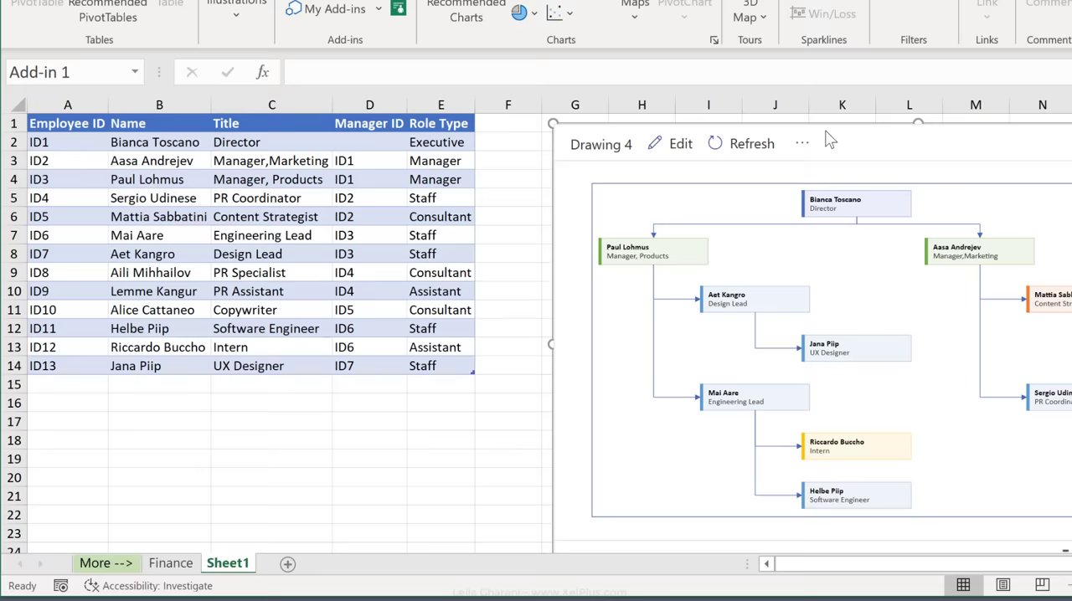
{"action": "left_click", "coordinate": [369, 141]}
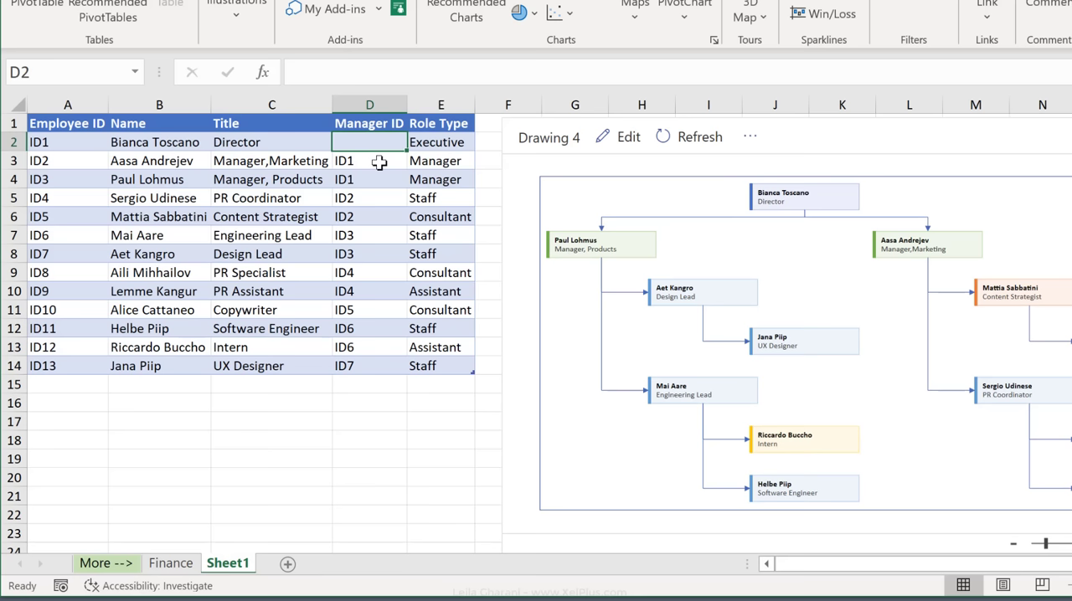
{"action": "left_click", "coordinate": [368, 179]}
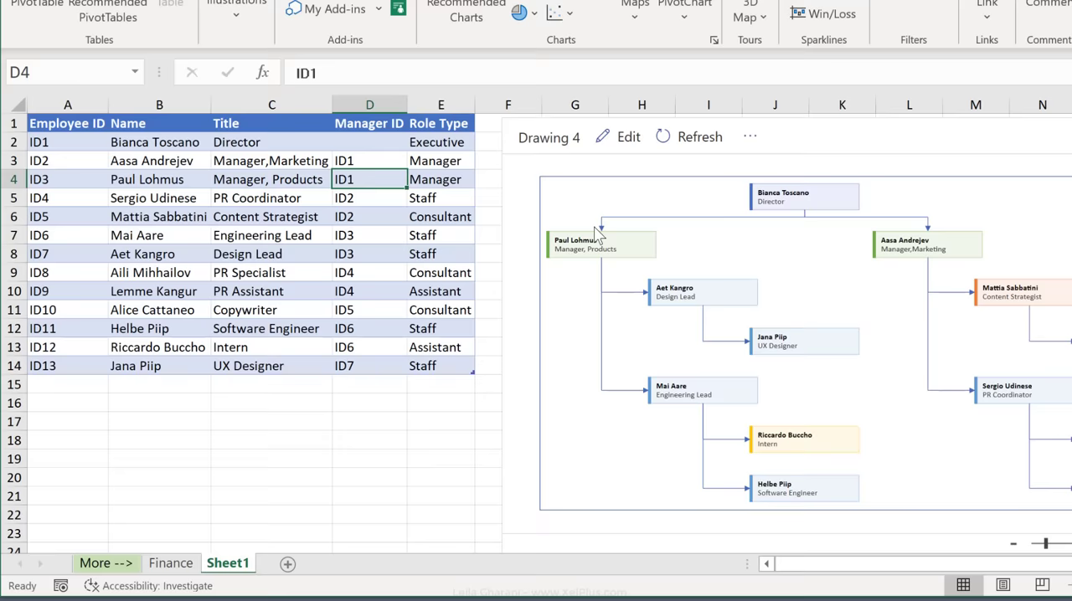
{"action": "left_click", "coordinate": [439, 216]}
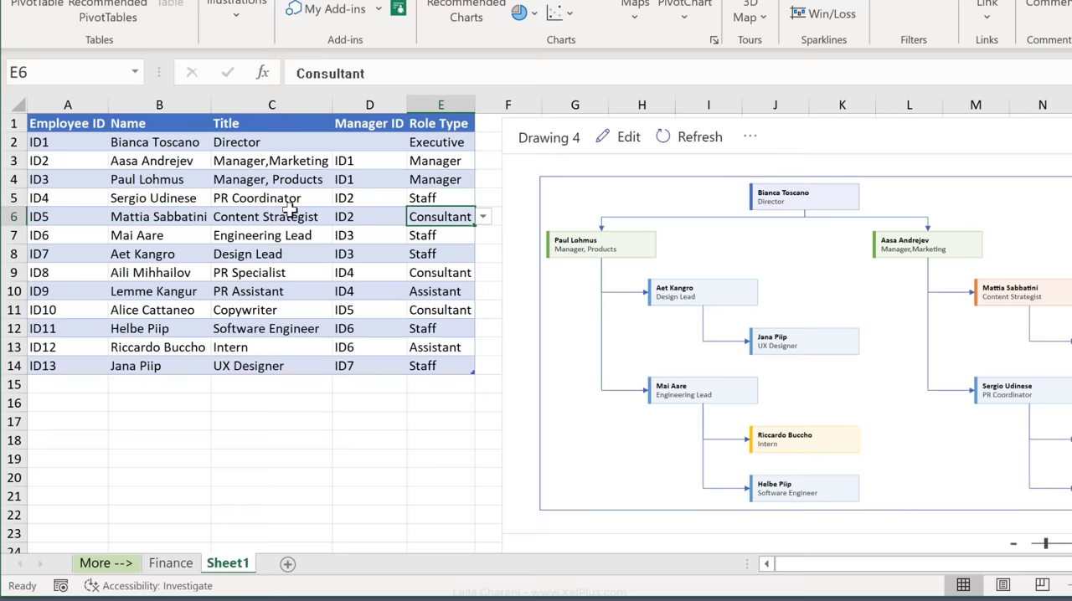
{"action": "left_click", "coordinate": [160, 216]}
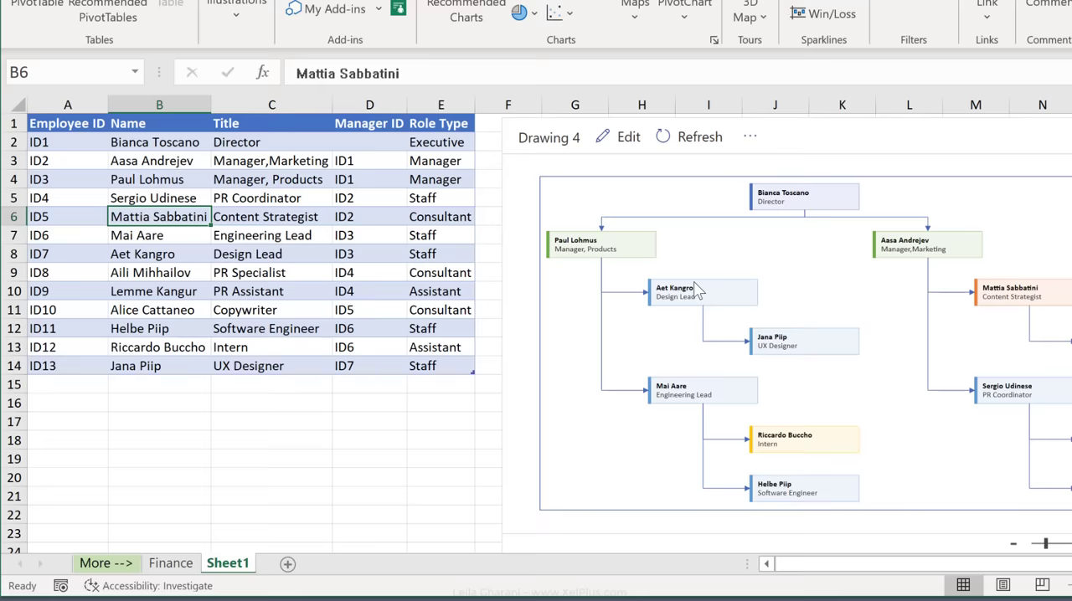
{"action": "left_click", "coordinate": [482, 255]}
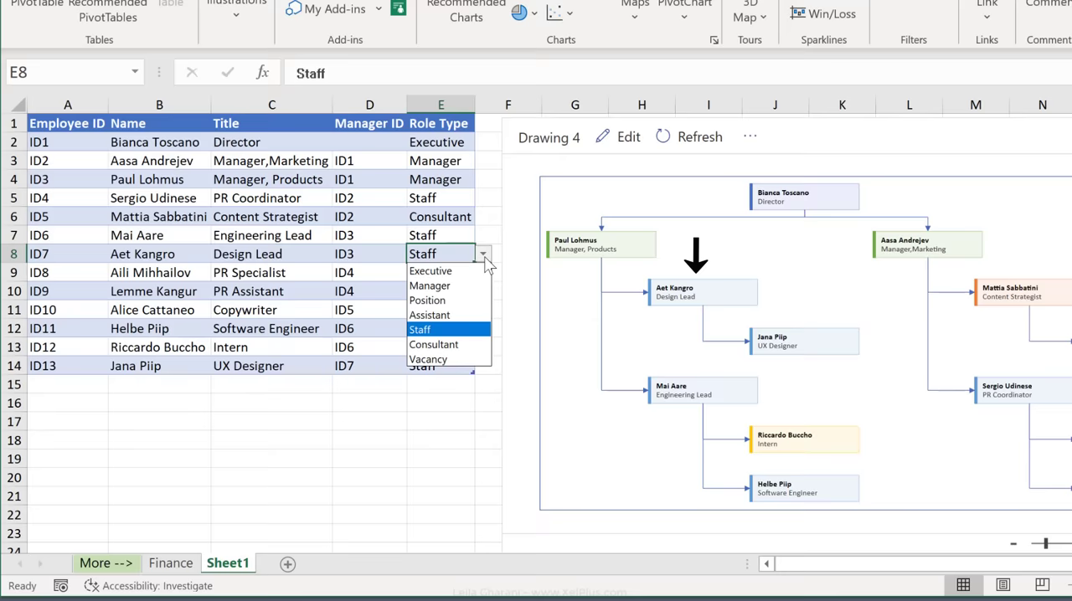
{"action": "left_click", "coordinate": [432, 345]}
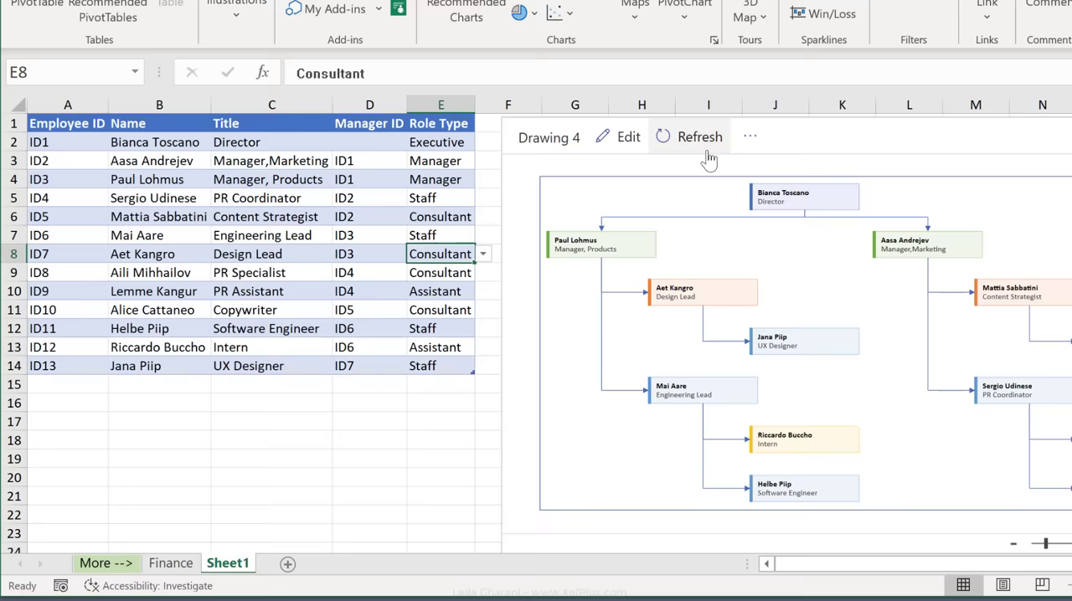
{"action": "left_click", "coordinate": [171, 563]}
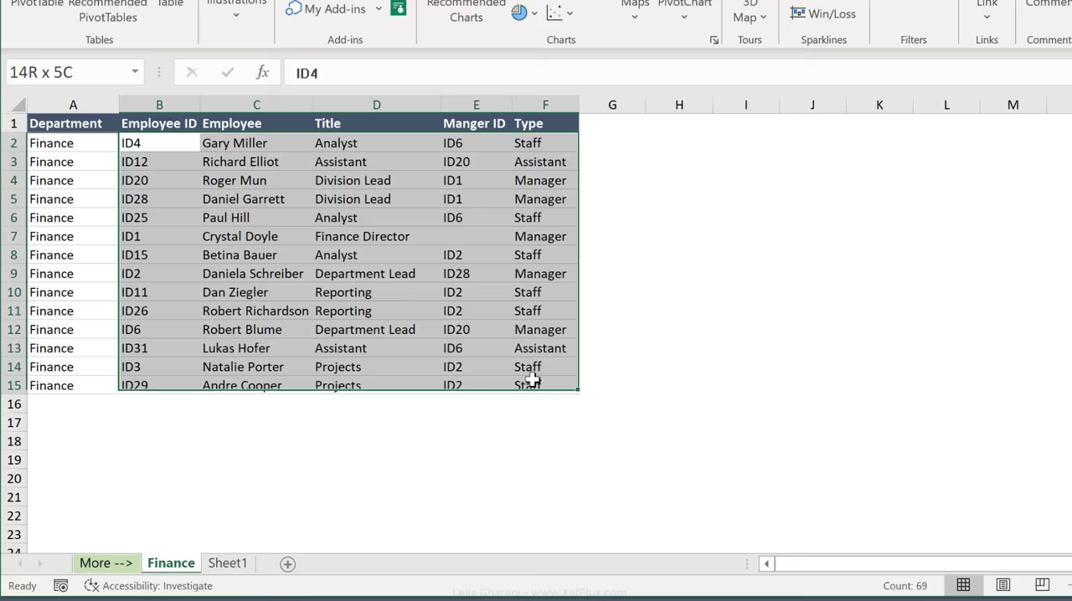
Step: Paste the Finance data over Sheet1's table at A2 and refresh the diagram
{"action": "left_click", "coordinate": [228, 563]}
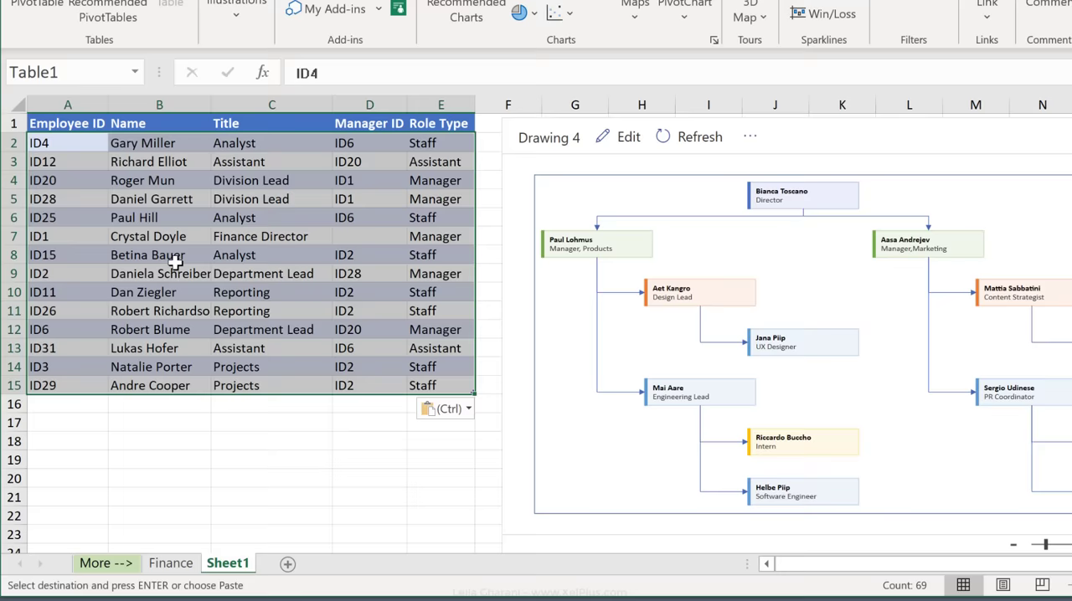
{"action": "left_click", "coordinate": [700, 138]}
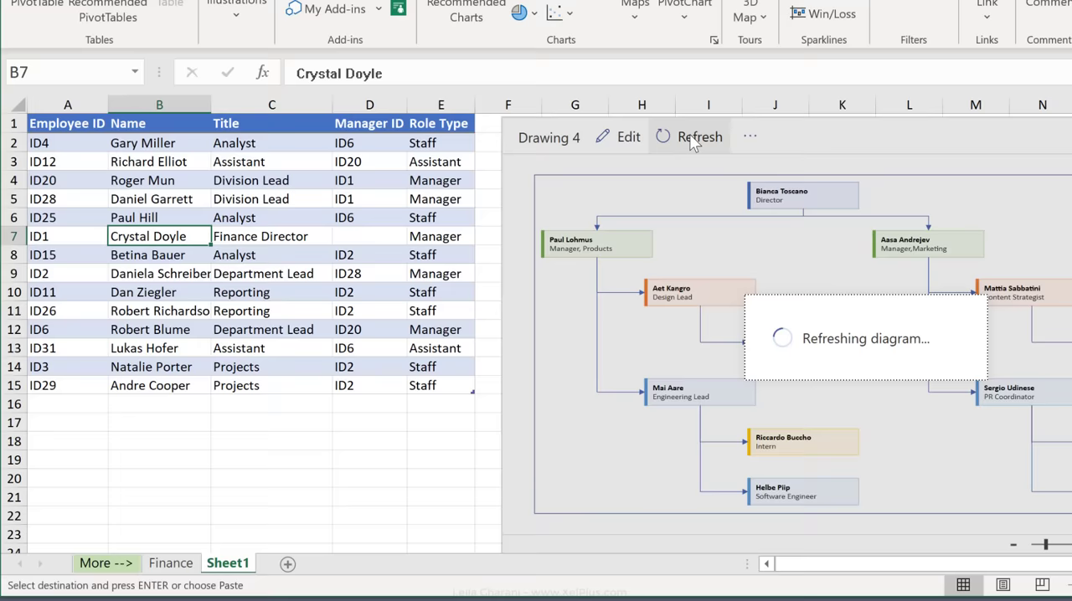
{"action": "left_click", "coordinate": [700, 137]}
{"action": "type", "text": "Videos"}
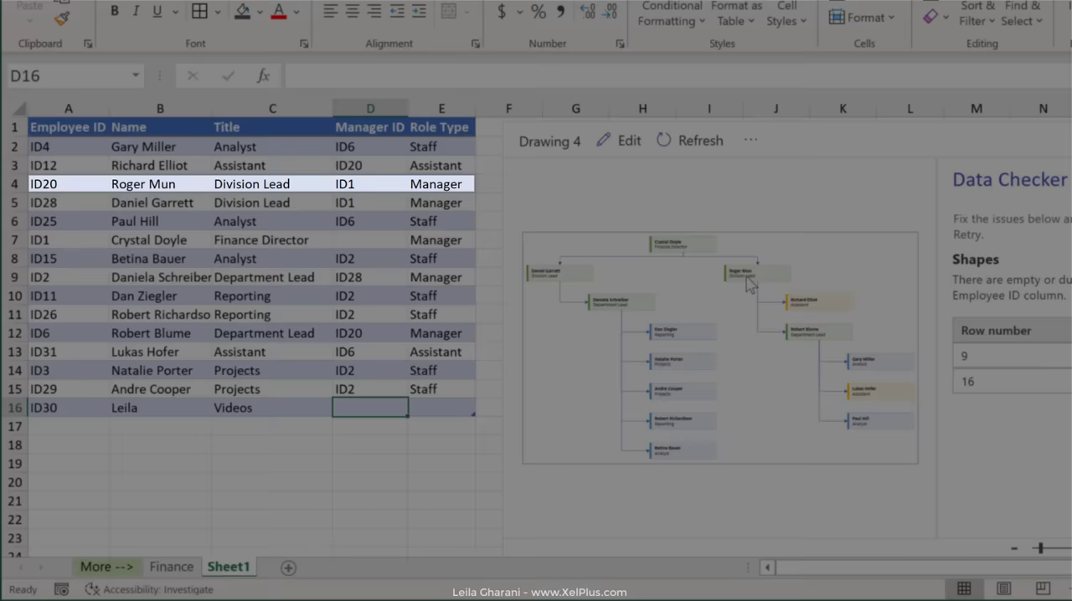
Step: Enter ID30 Leila, Videos, Consultant in row 16 so the chart includes her
{"action": "type", "text": "Consul"}
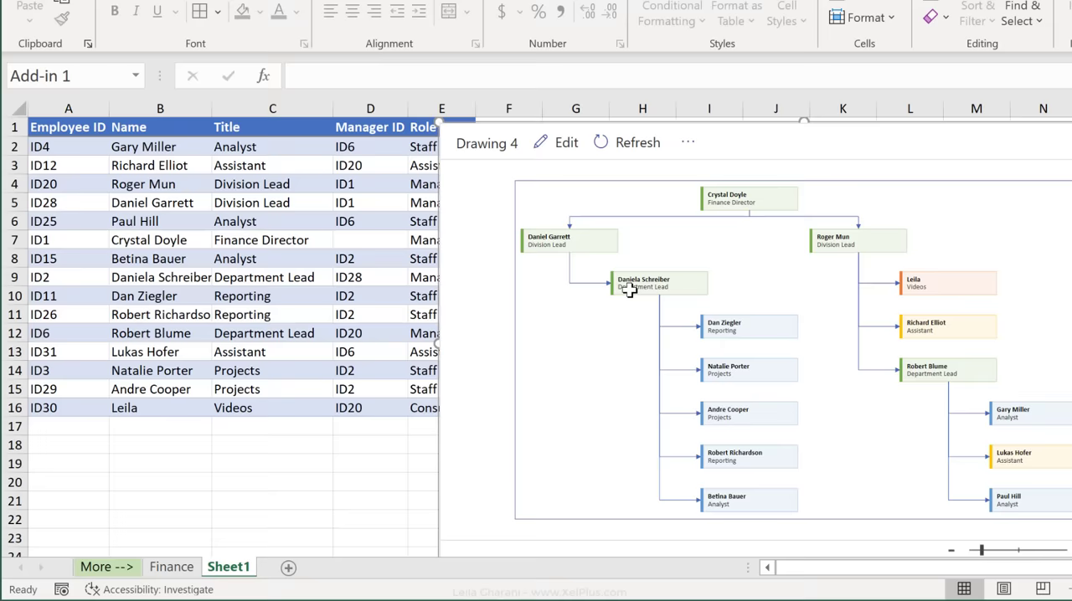
Step: Set Leila's manager ID to ID2 in D16 and enlarge the refreshed chart
{"action": "left_click", "coordinate": [369, 409]}
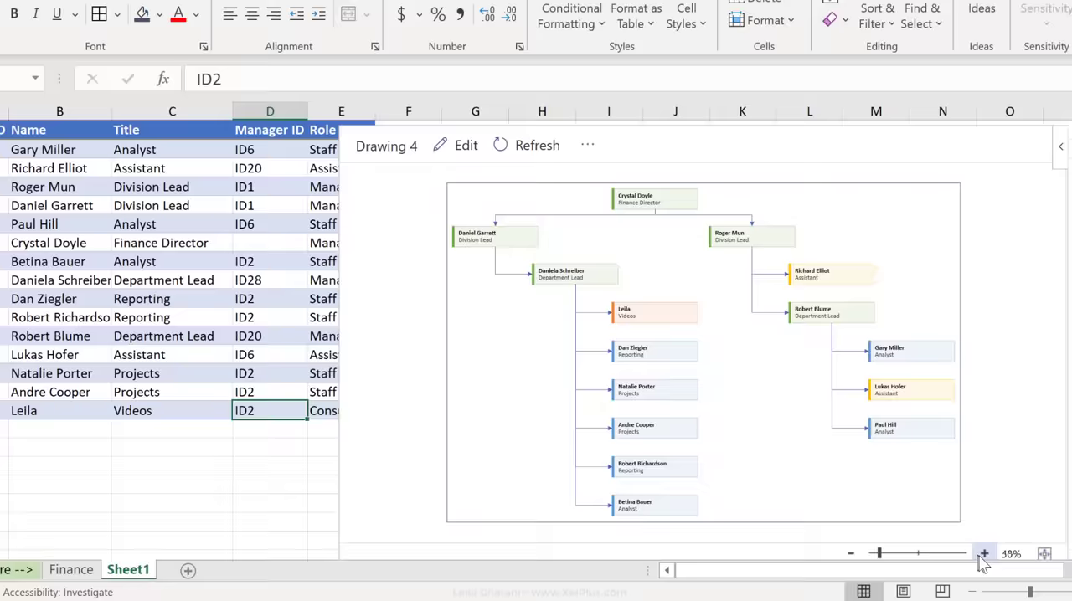
{"action": "left_click", "coordinate": [983, 552]}
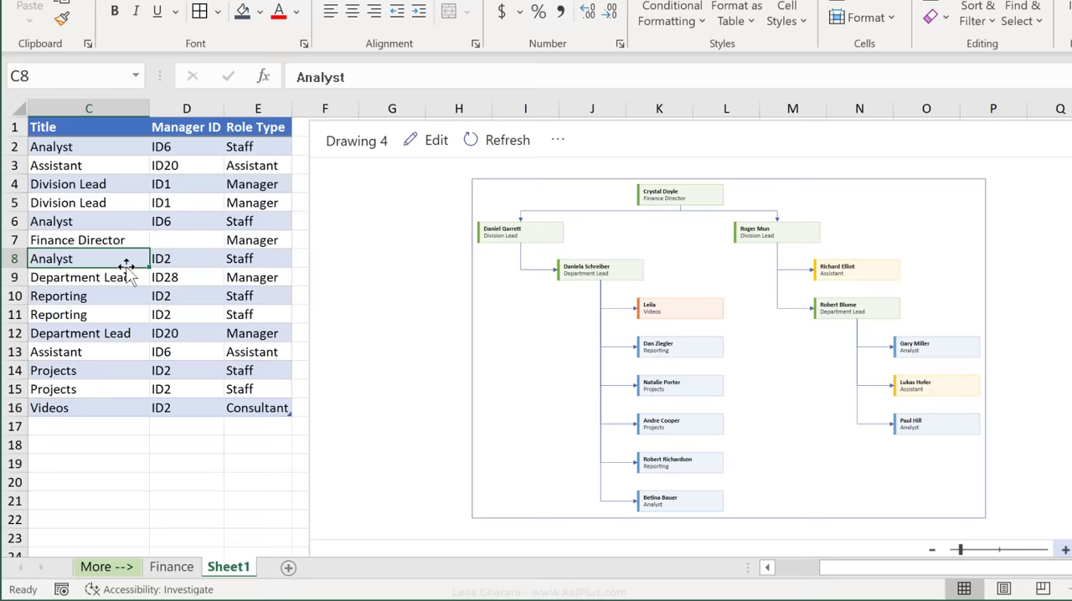
Step: Add Sheet2 and insert the Cross-Functional Flowchart sample table and diagram via Data Visualizer
{"action": "left_click", "coordinate": [283, 567]}
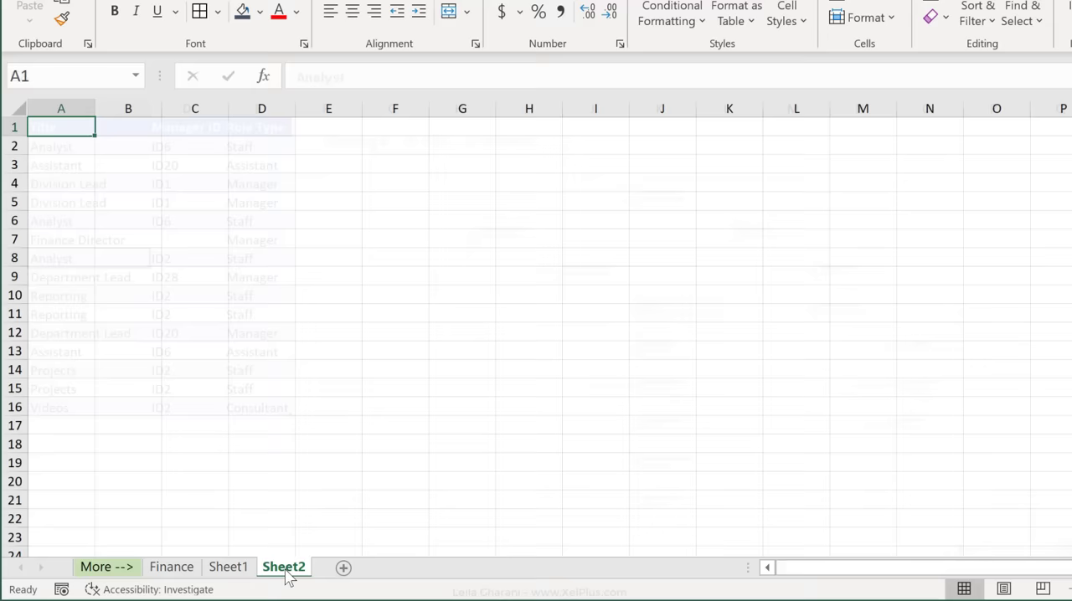
{"action": "left_click", "coordinate": [144, 15]}
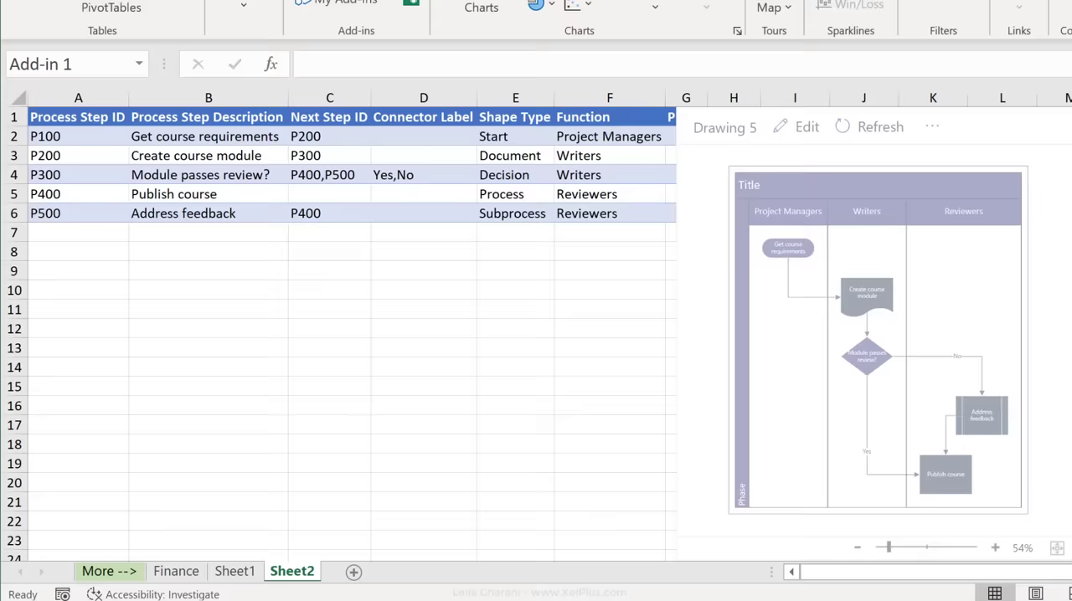
Step: Rename Writers to SME and Reviewers to Users in column F, then open the flowchart in Visio for the web
{"action": "left_click", "coordinate": [592, 164]}
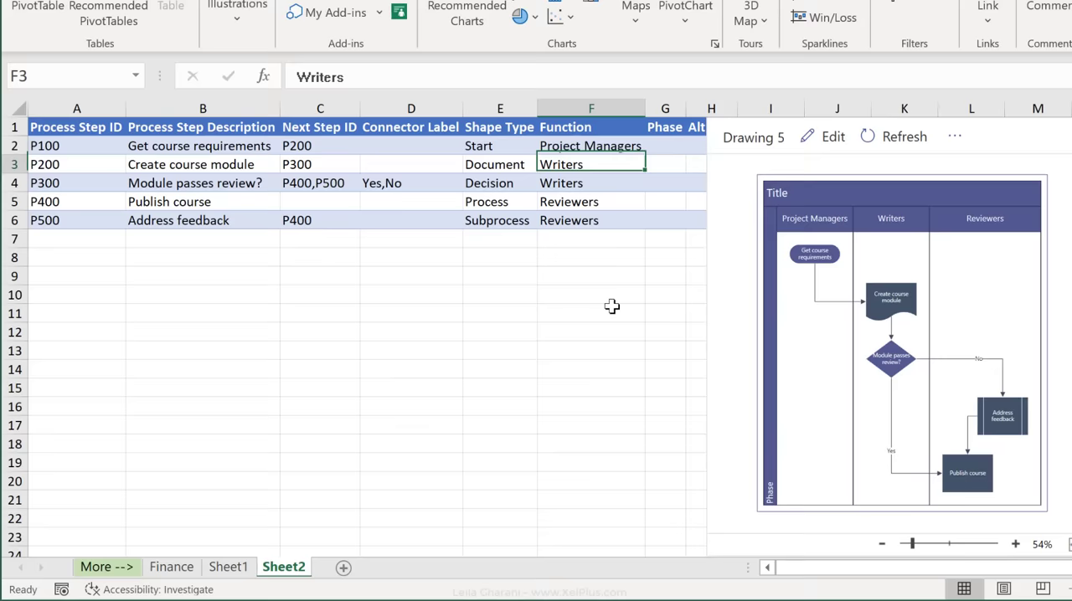
{"action": "type", "text": "Users"}
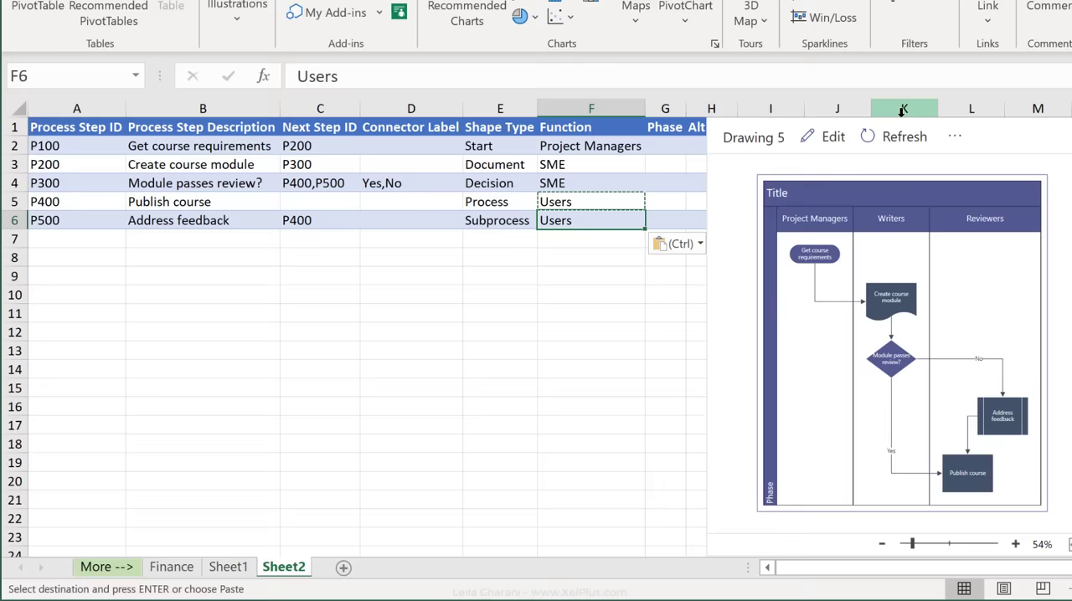
{"action": "left_click", "coordinate": [92, 14]}
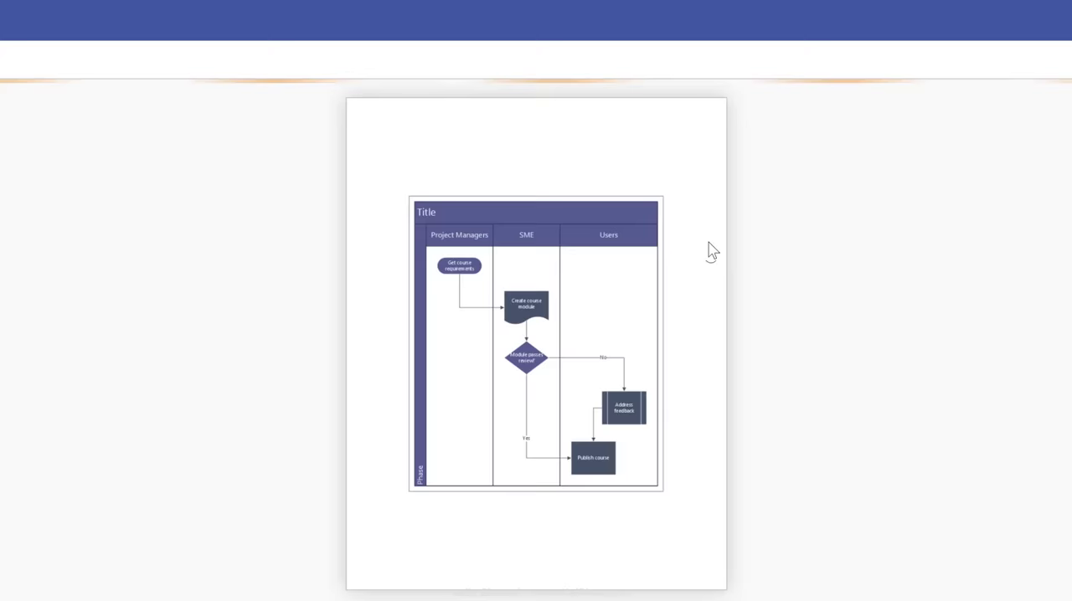
{"action": "left_click", "coordinate": [1052, 57]}
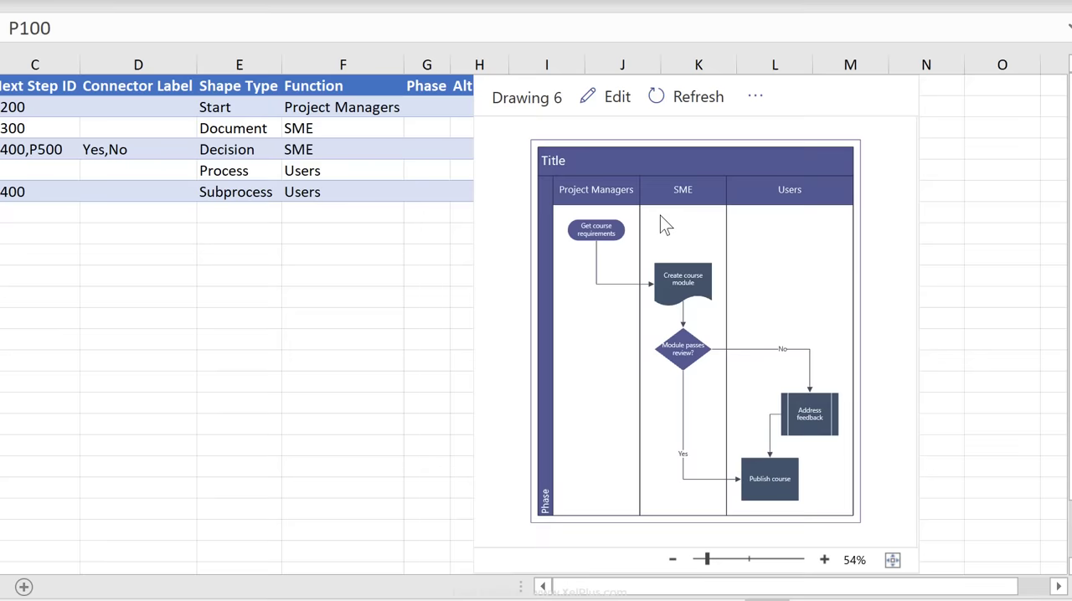
{"action": "mouse_move", "coordinate": [612, 101]}
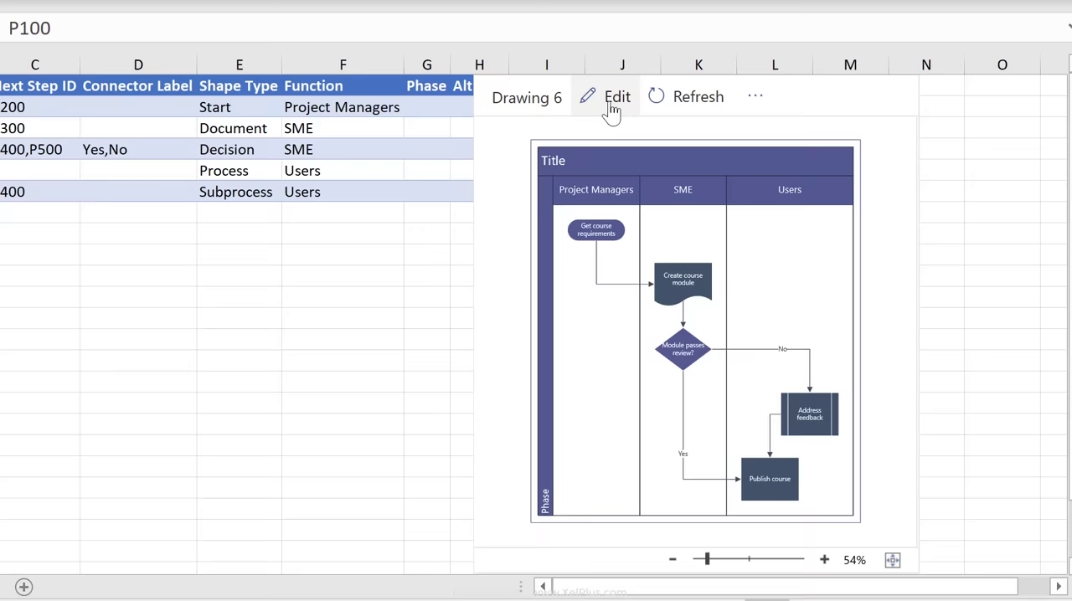
{"action": "left_click", "coordinate": [617, 97]}
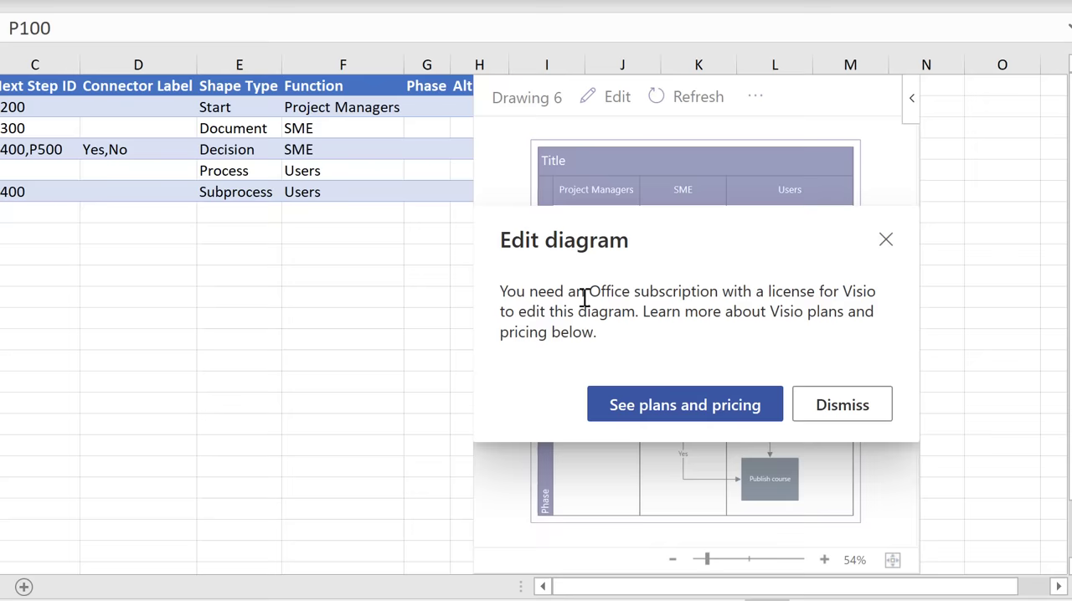
{"action": "left_click", "coordinate": [841, 404]}
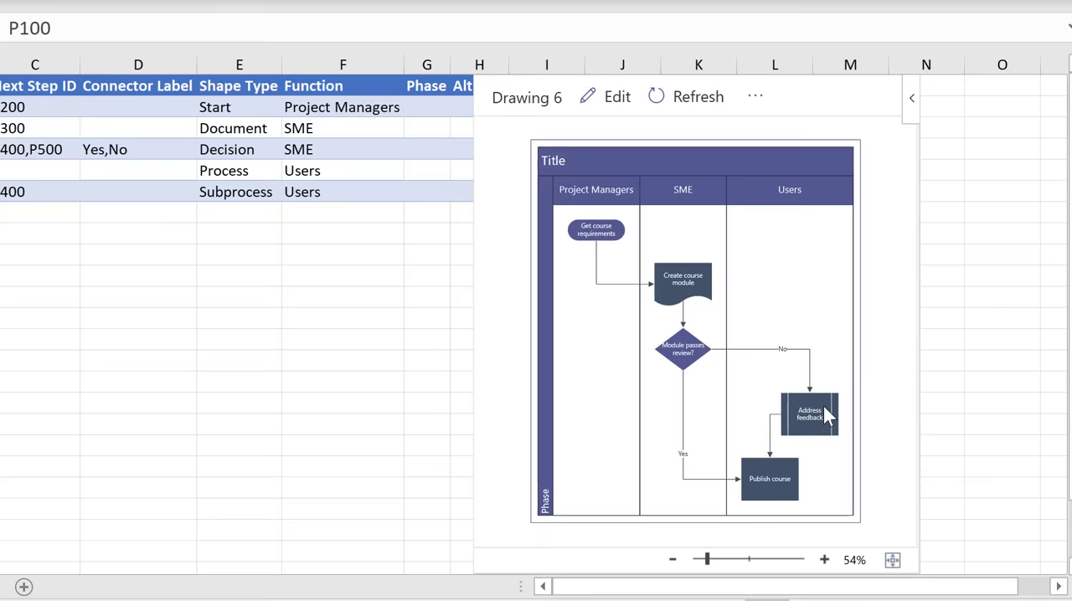